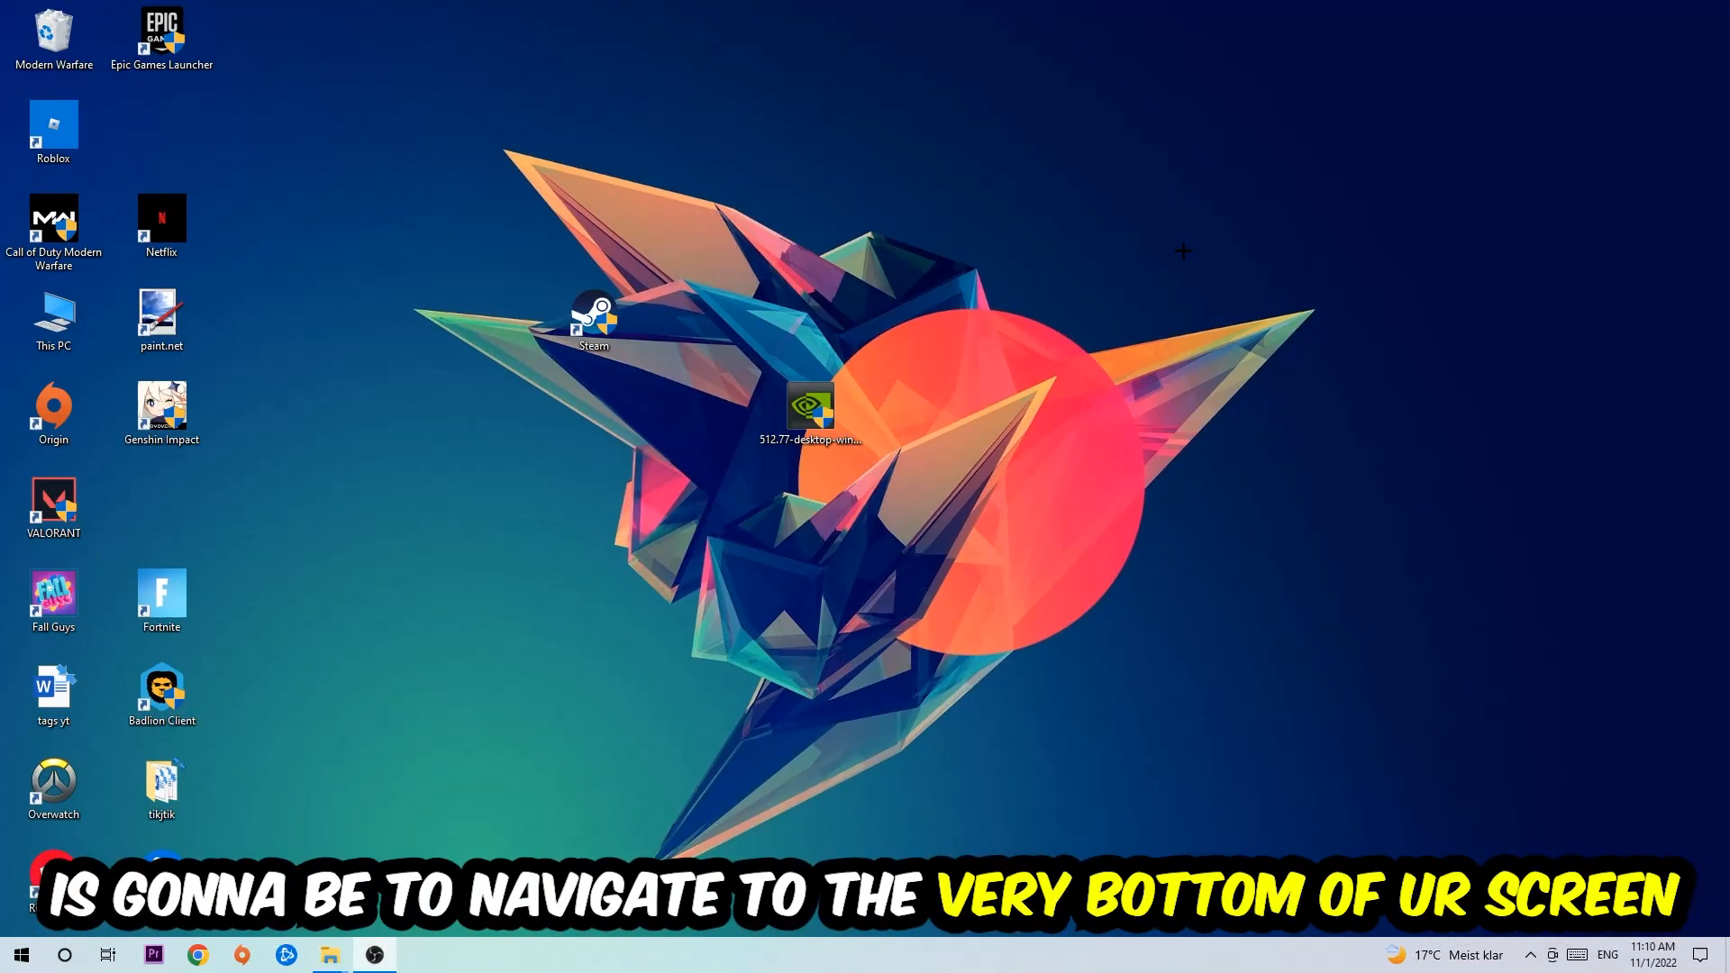
{"action": "mouse_move", "coordinate": [804, 188]}
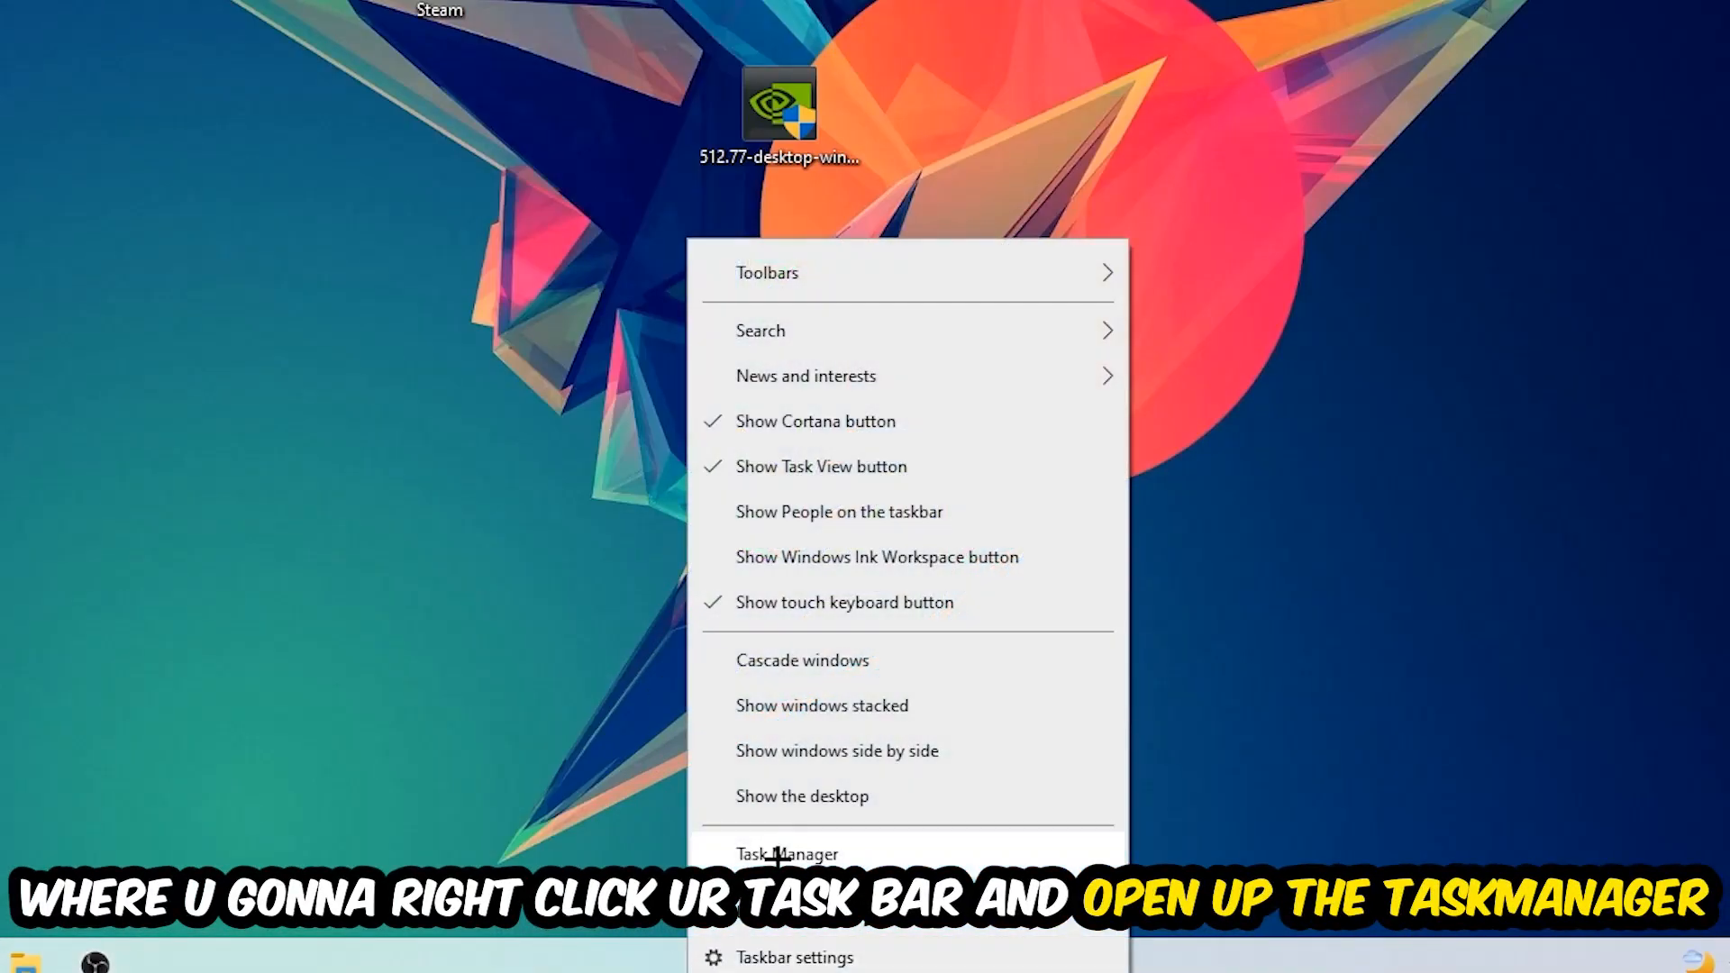
- Rank Task Manager processes by memory, then by CPU usage, to find the heaviest tasks
{"action": "left_click", "coordinate": [788, 854]}
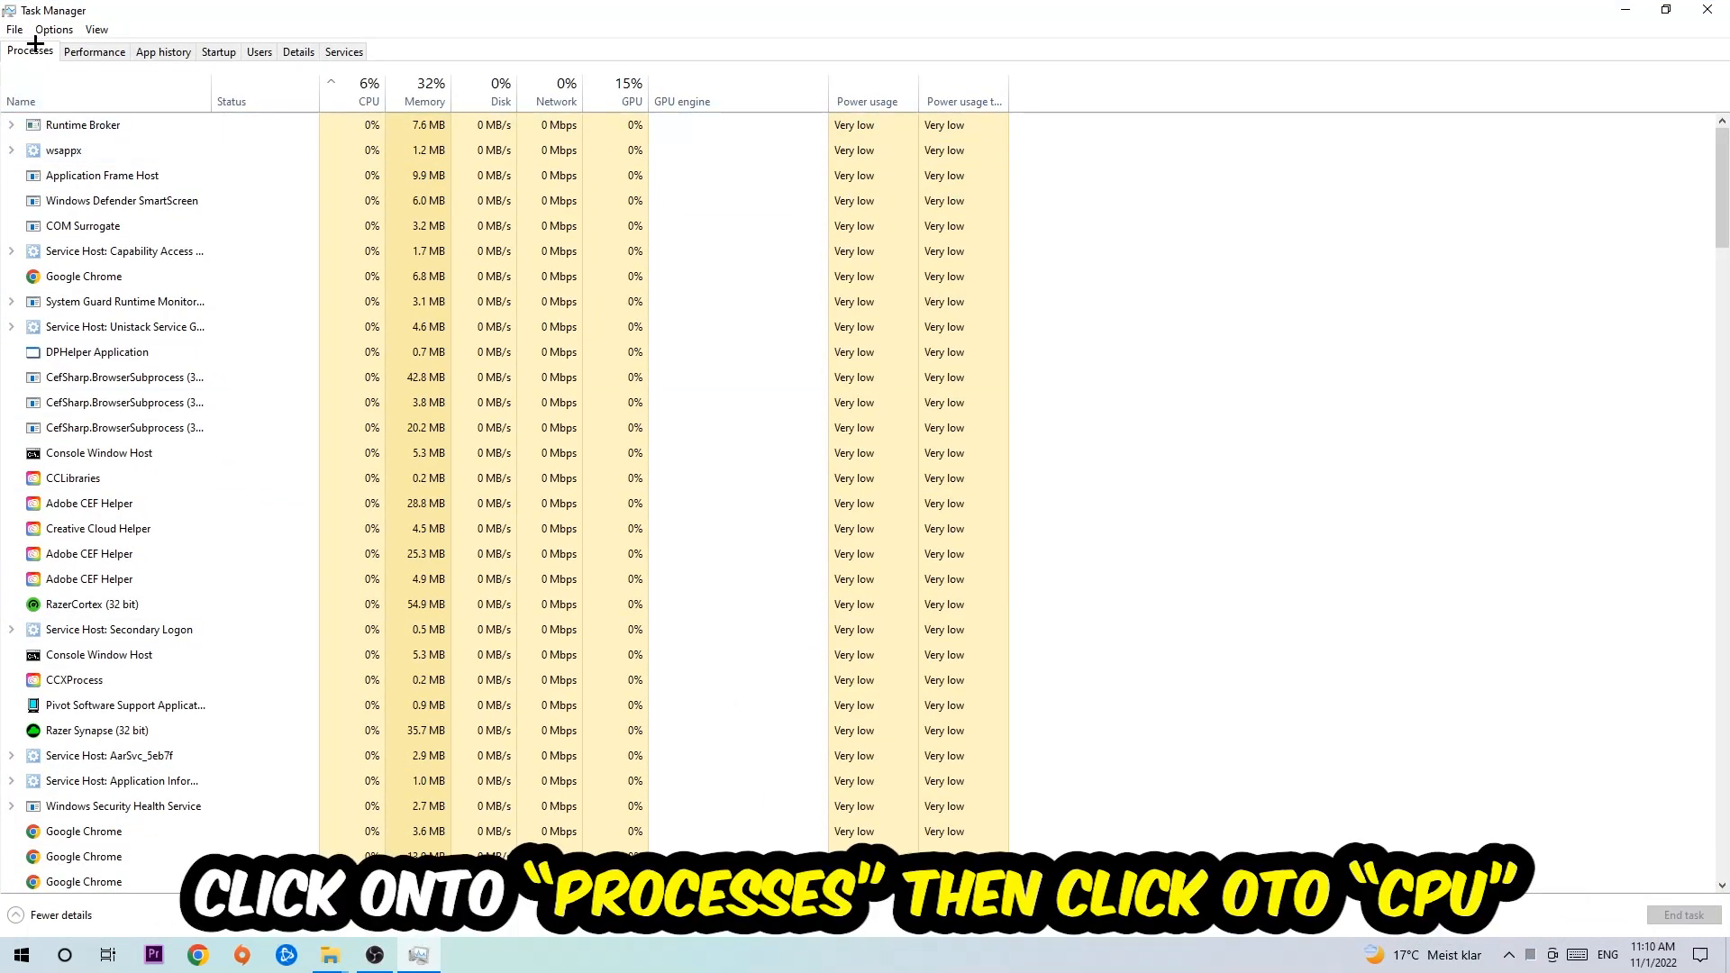
{"action": "left_click", "coordinate": [368, 92]}
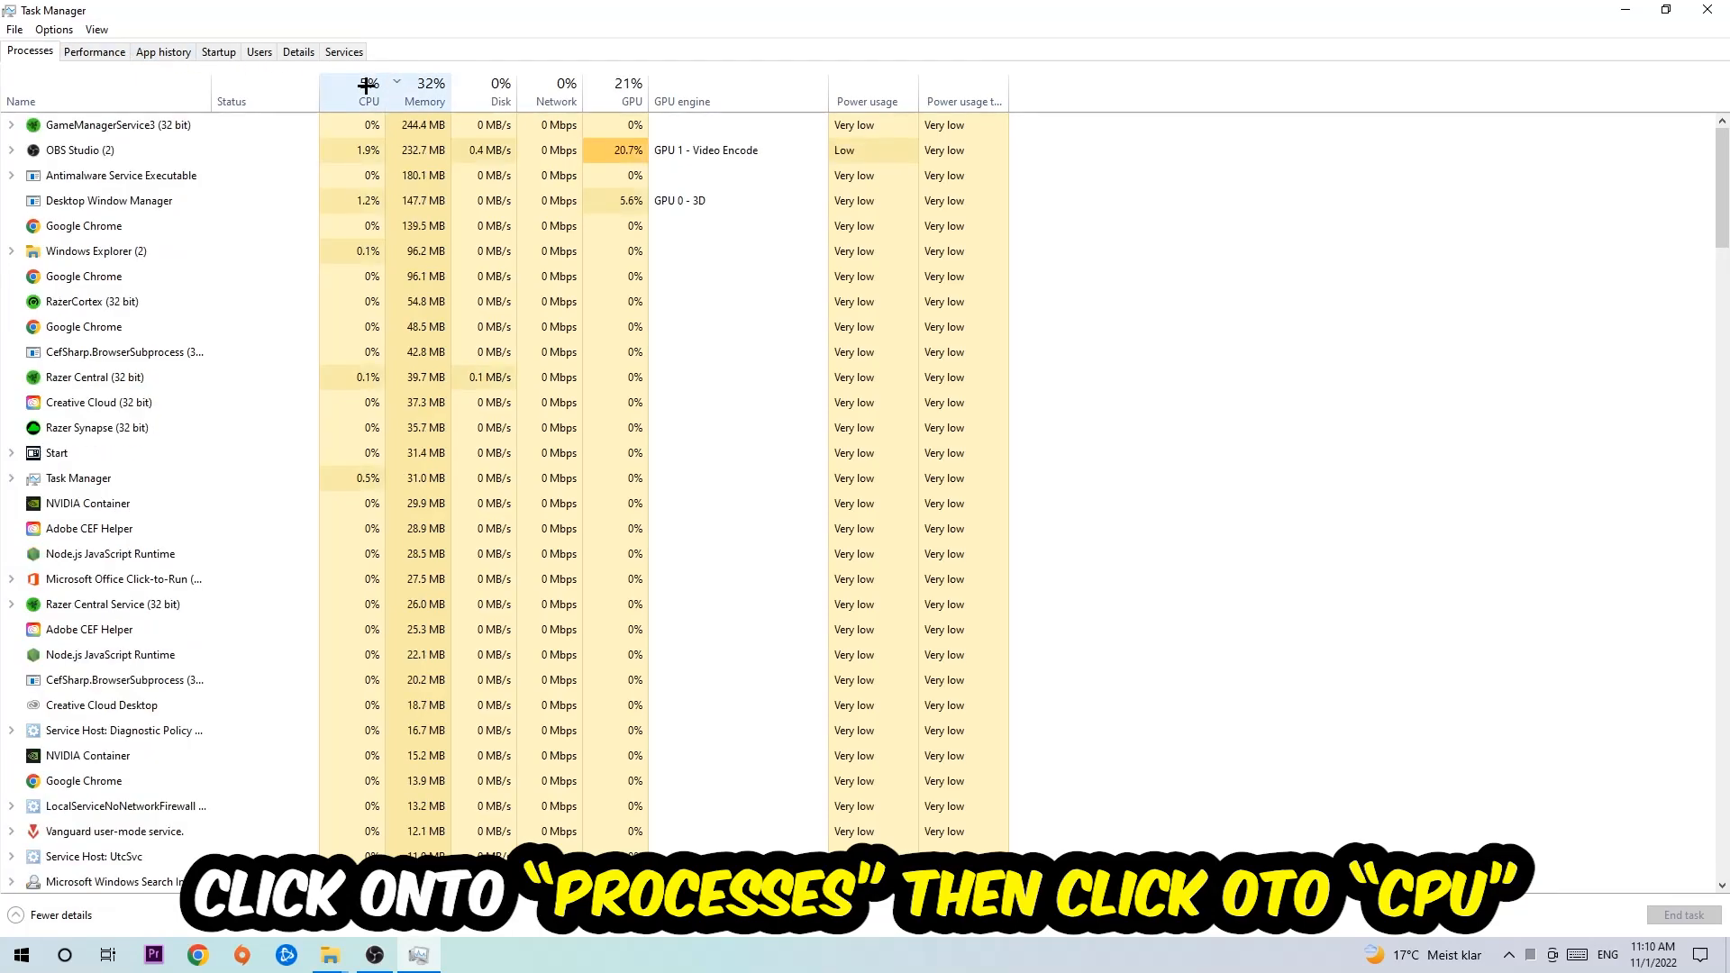
{"action": "left_click", "coordinate": [368, 90]}
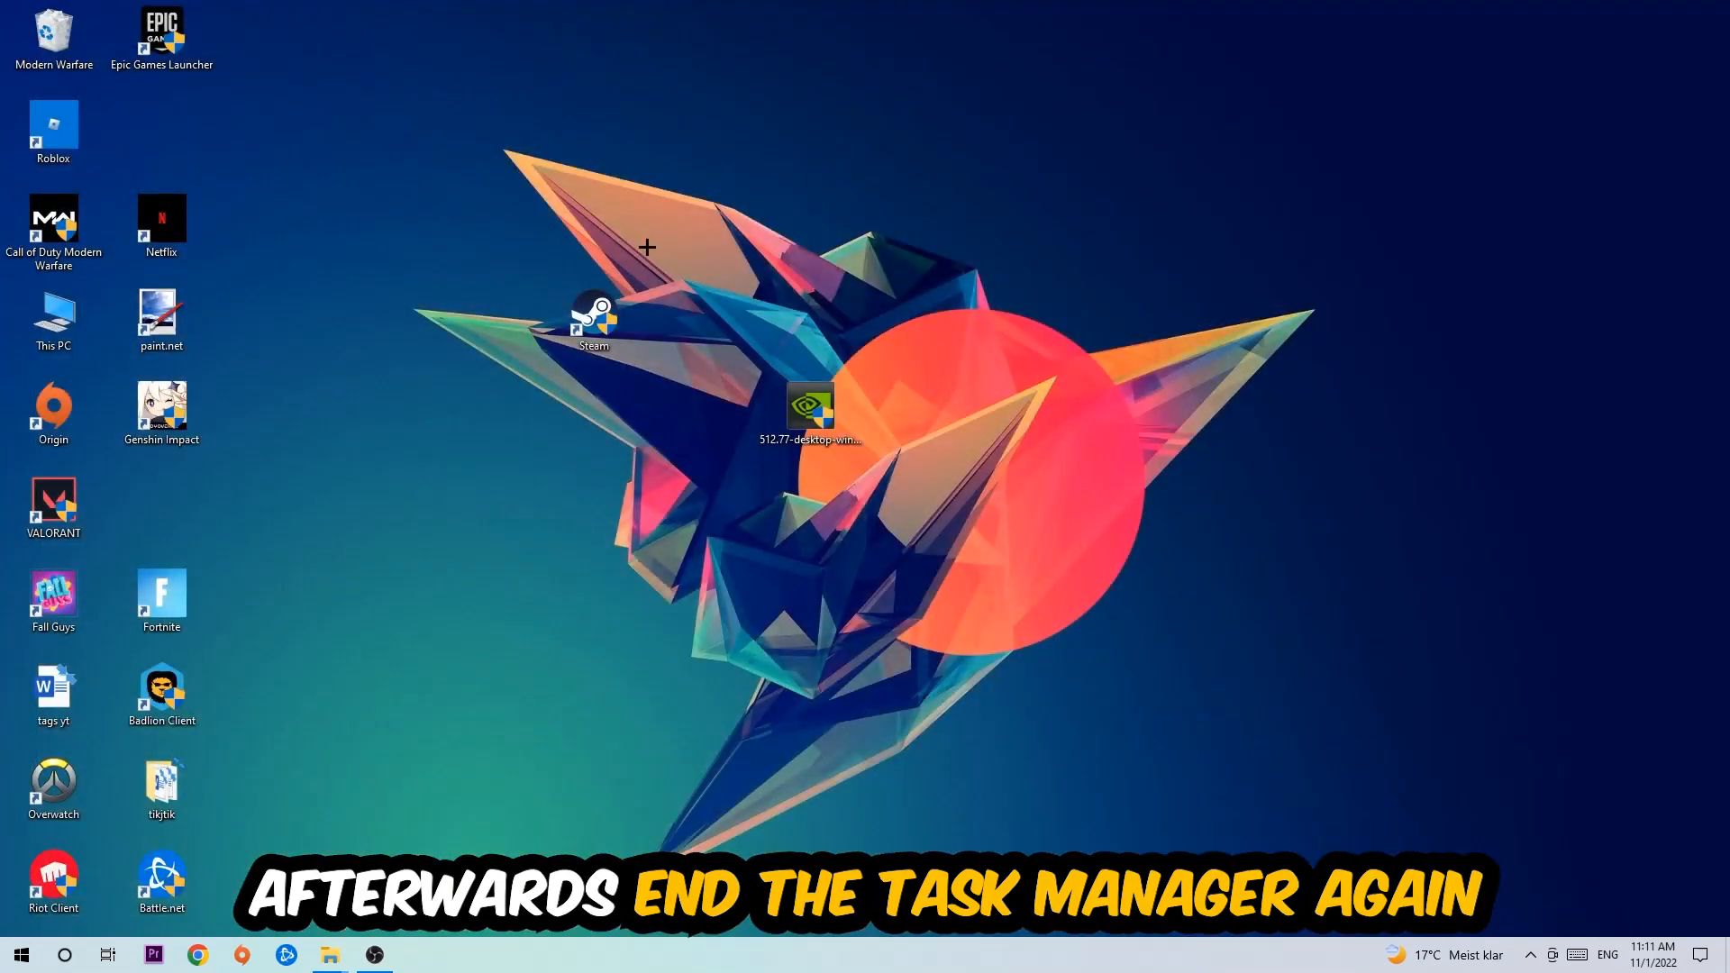
{"action": "mouse_move", "coordinate": [864, 11]}
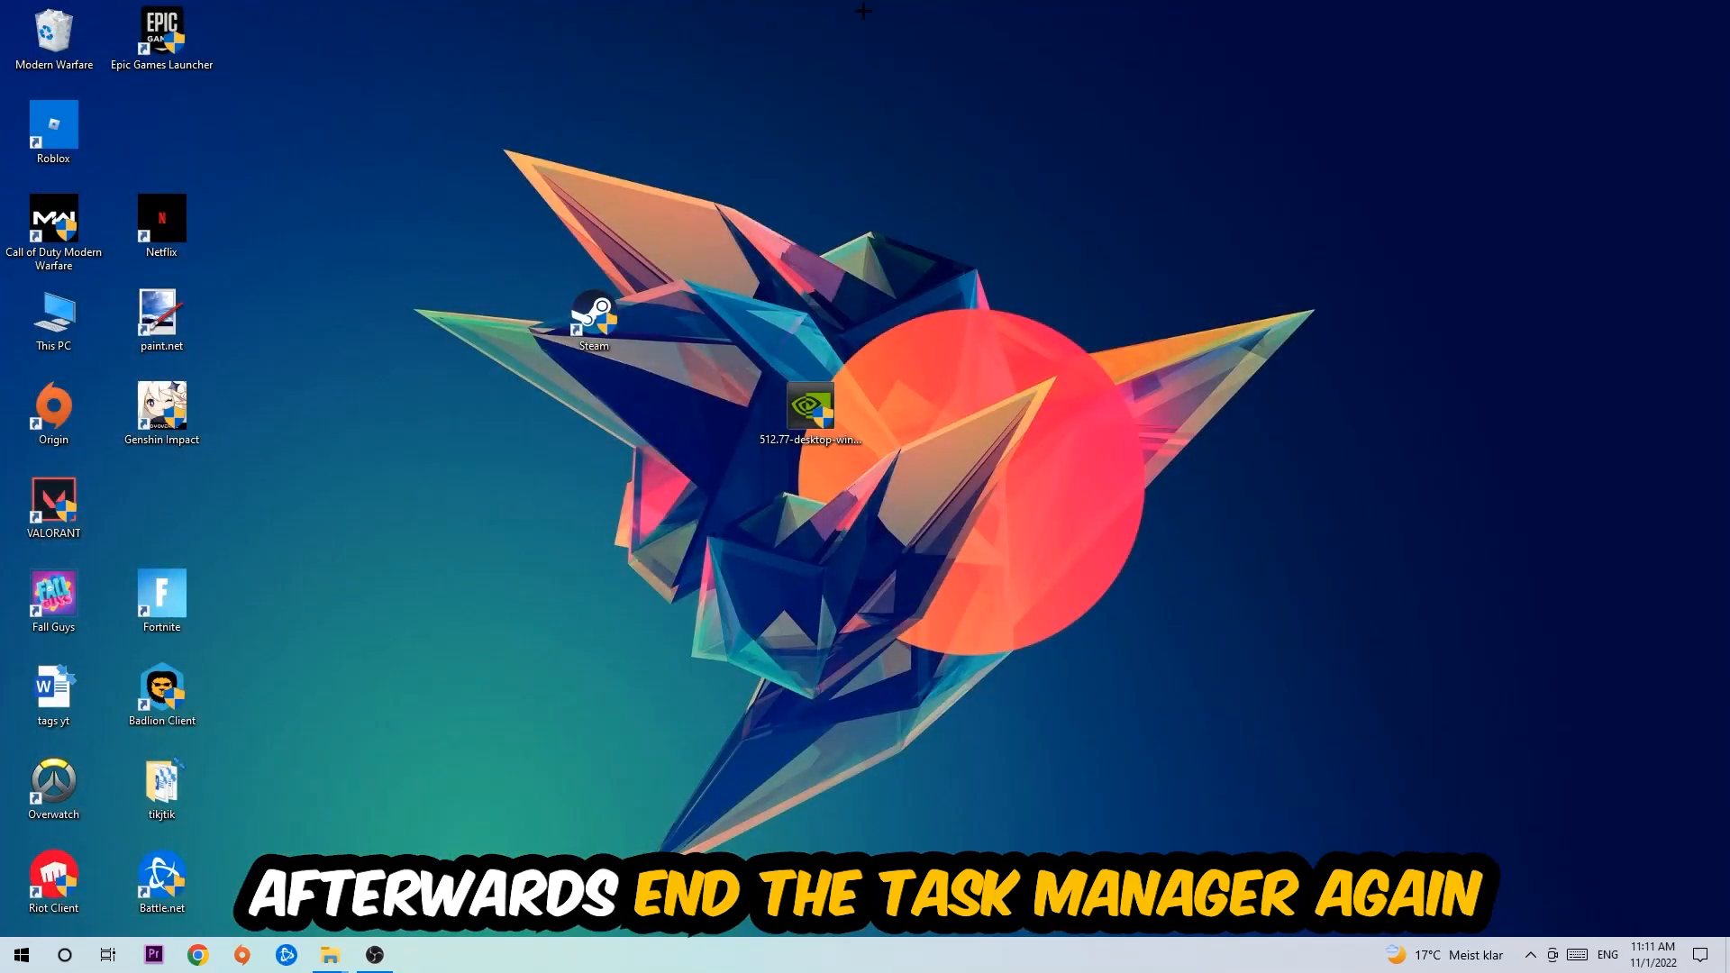
- Reach Gaming settings, confirm Xbox Game Bar is Off, and show the Captures page
{"action": "left_click", "coordinate": [22, 953]}
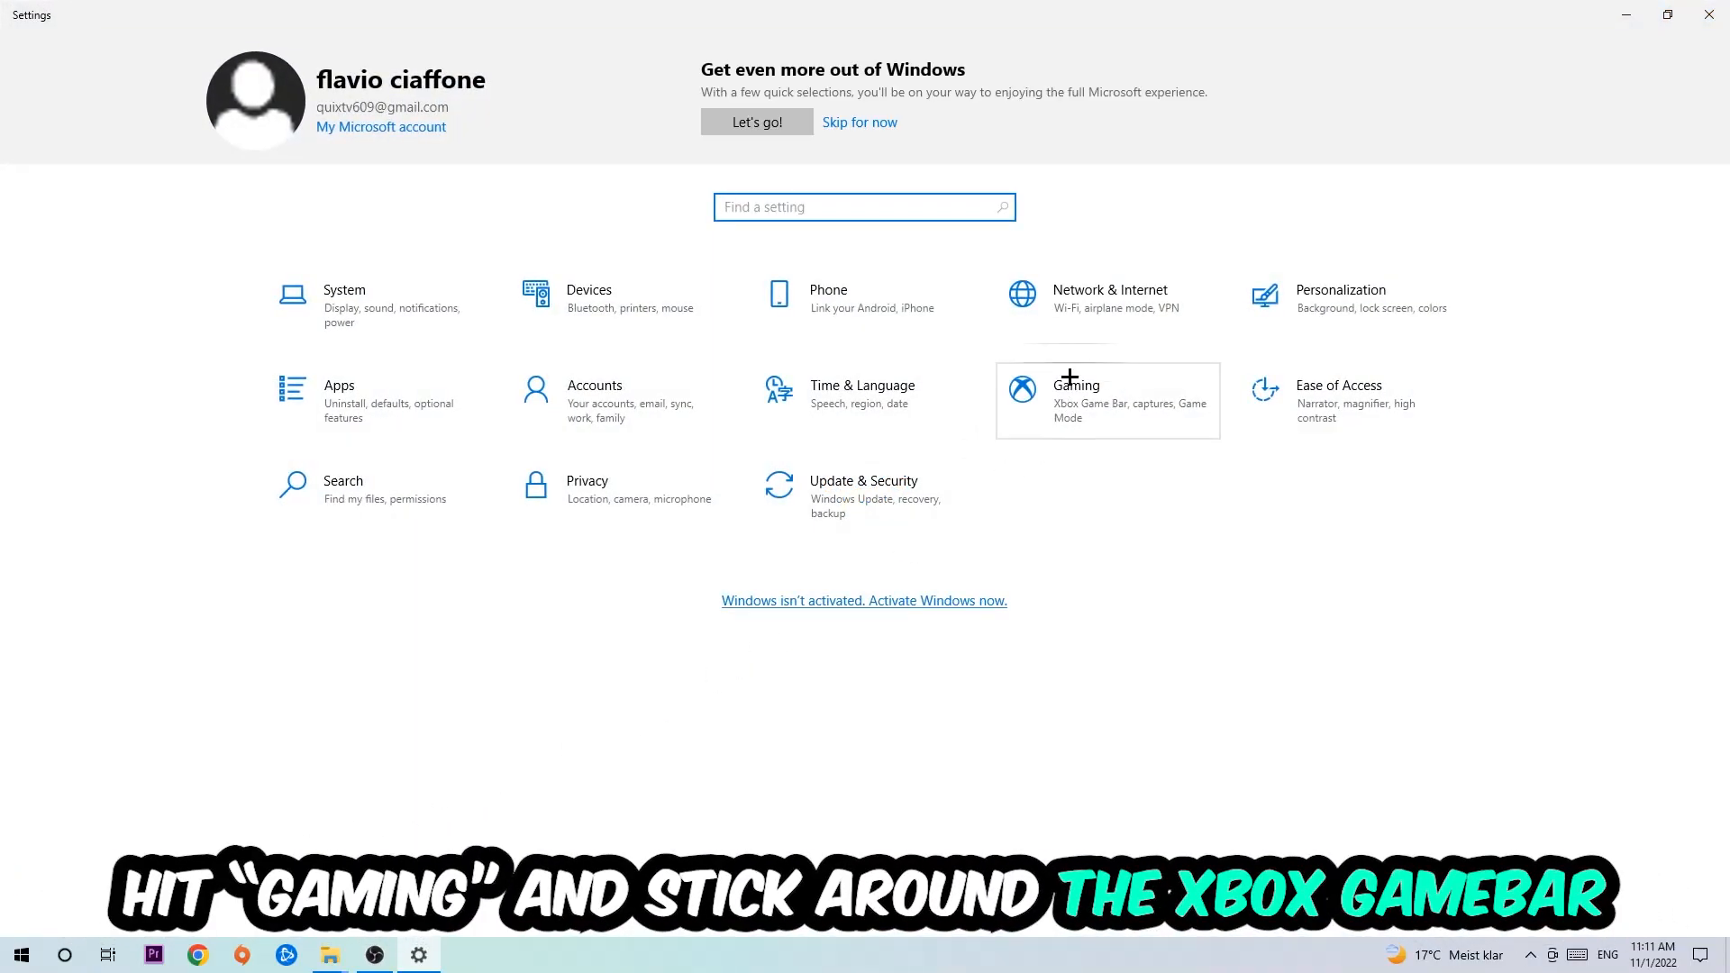
{"action": "left_click", "coordinate": [1074, 384]}
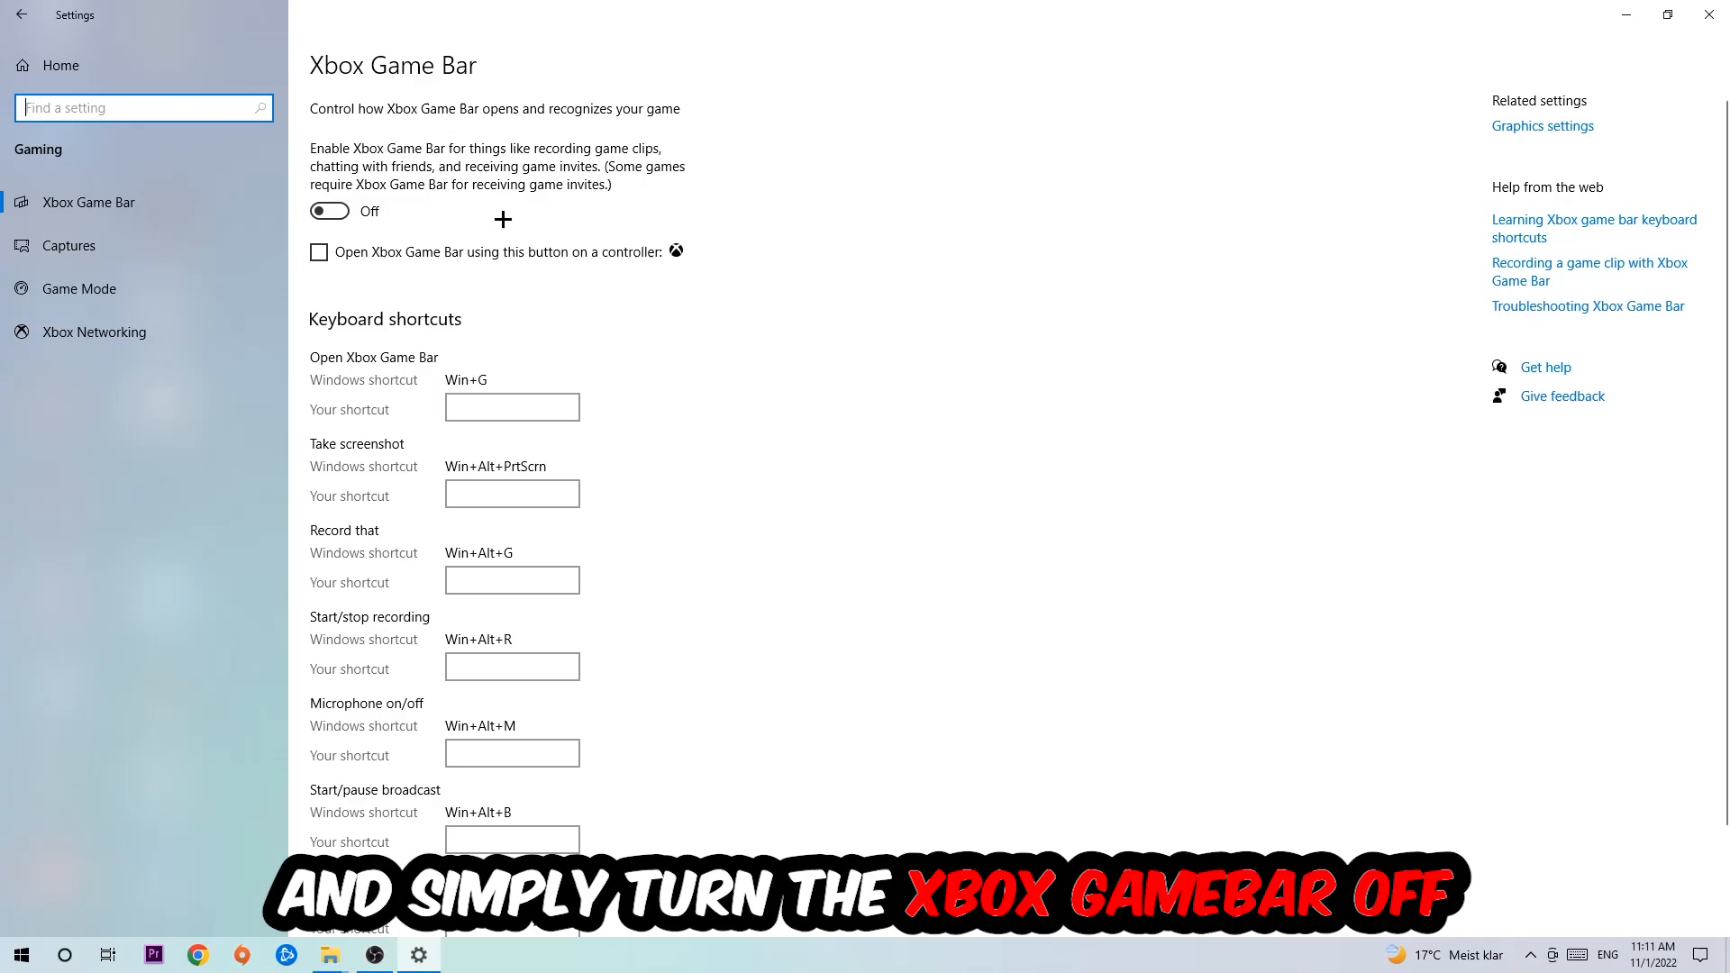
{"action": "mouse_move", "coordinate": [297, 242]}
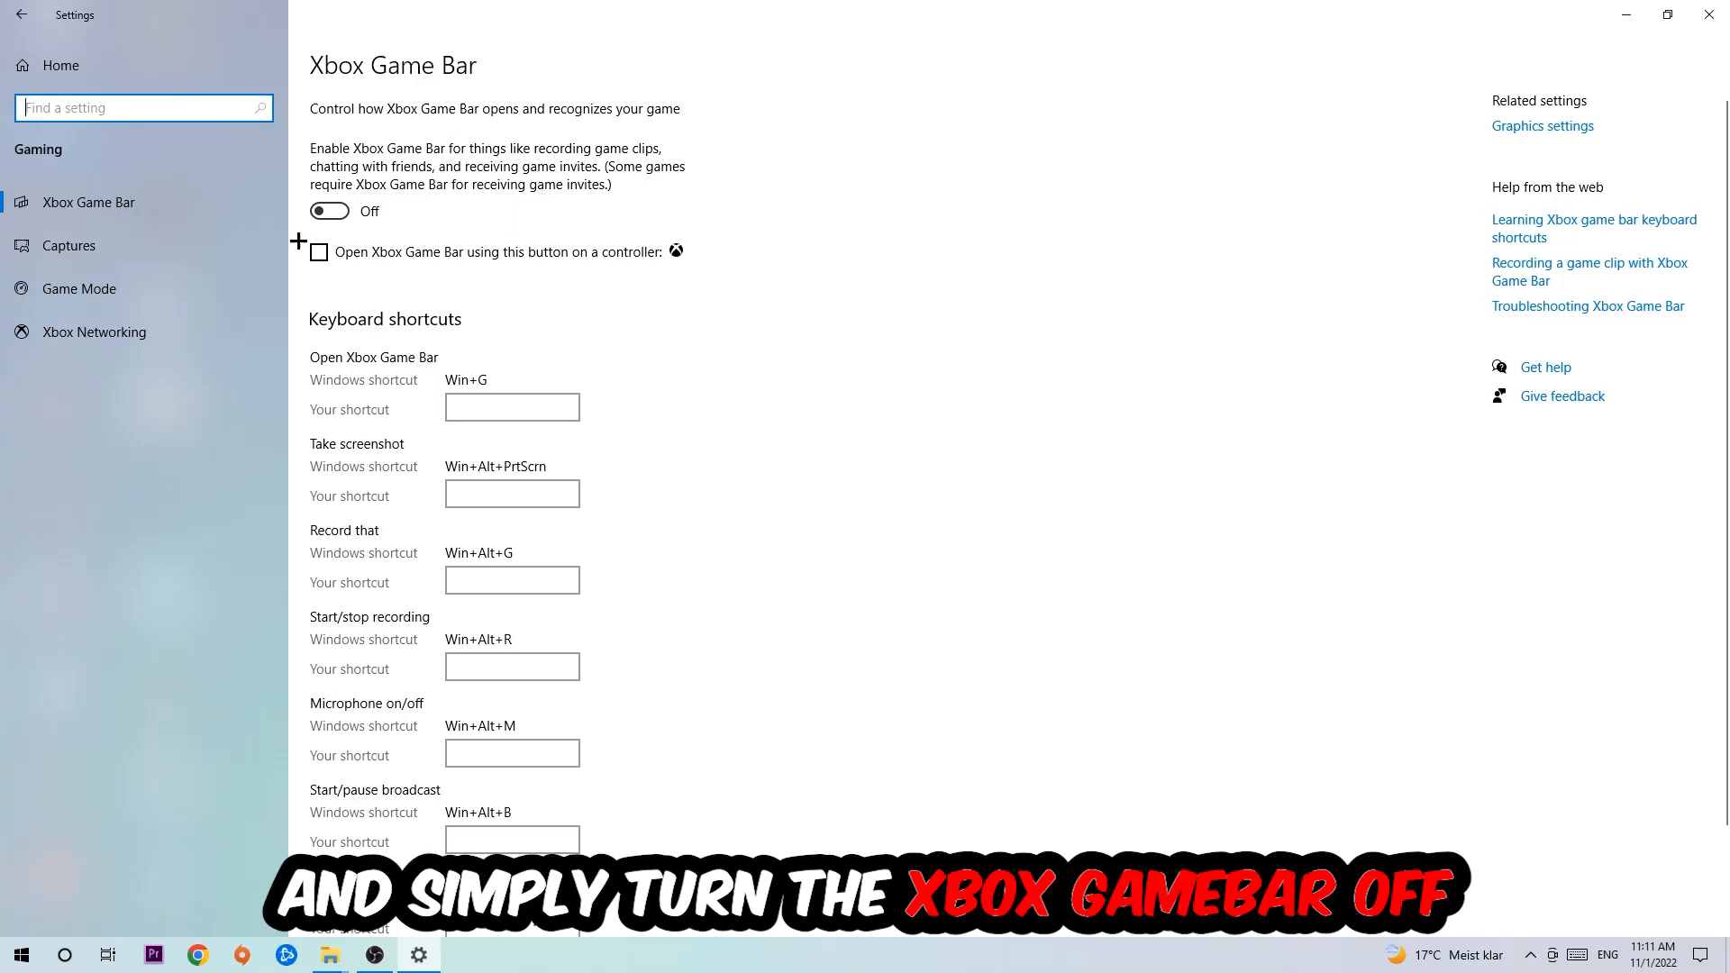
{"action": "left_click", "coordinate": [69, 245]}
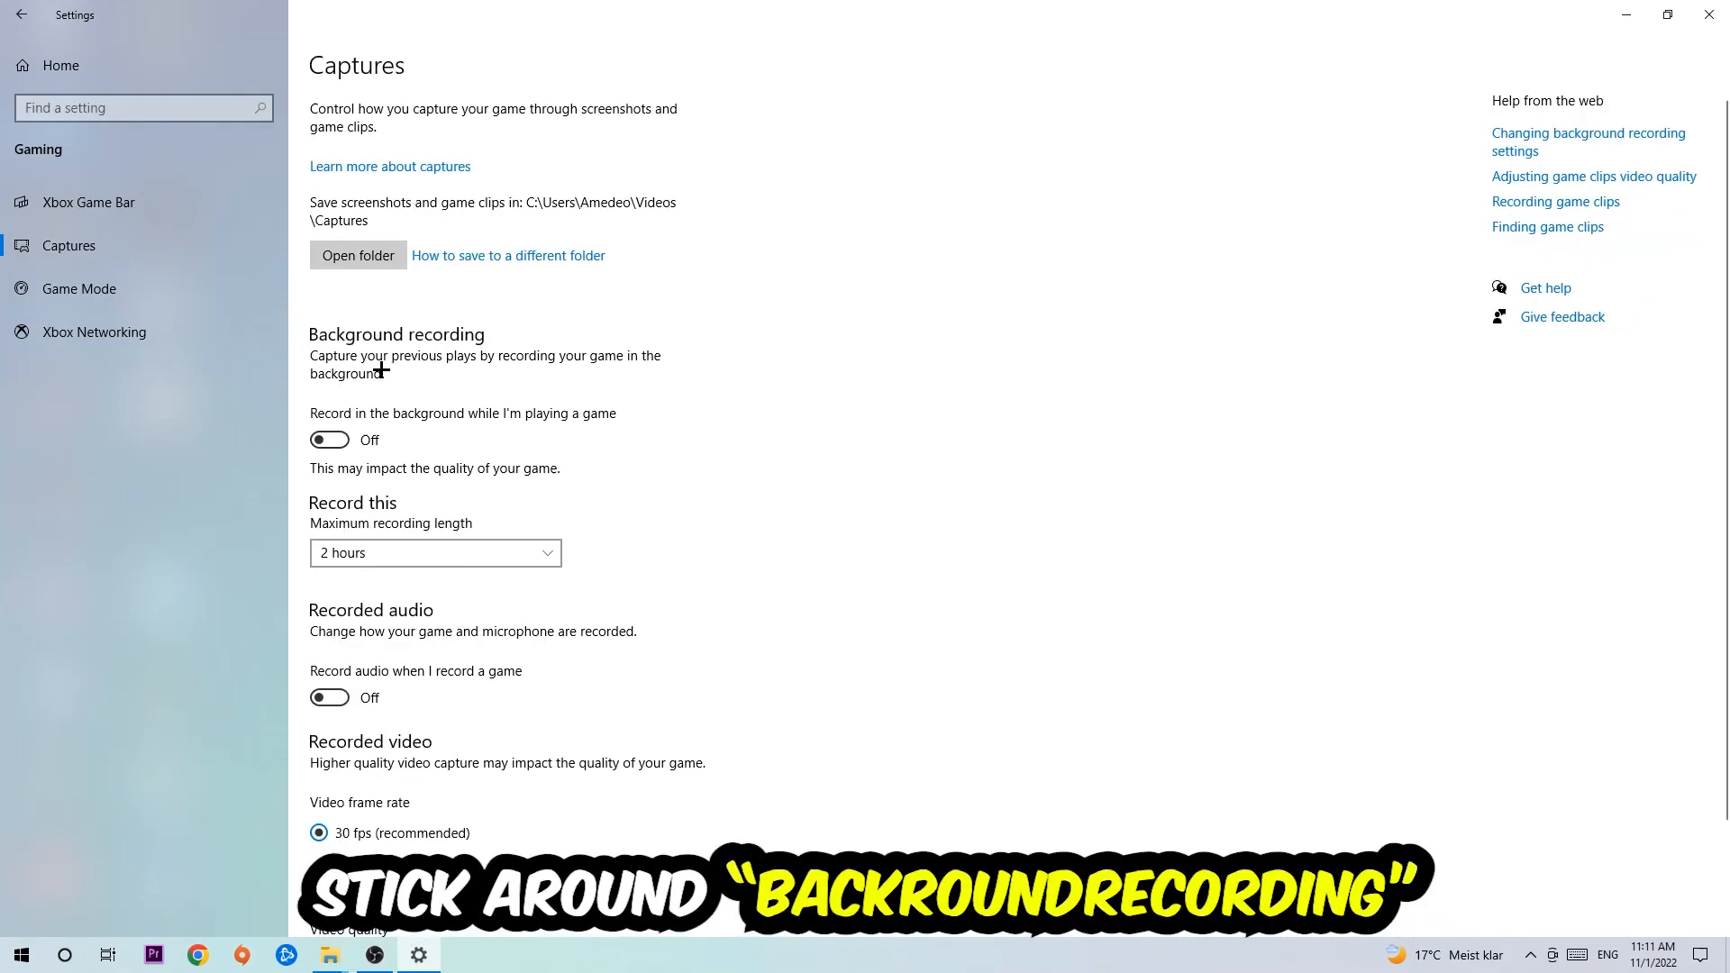
{"action": "mouse_move", "coordinate": [476, 418]}
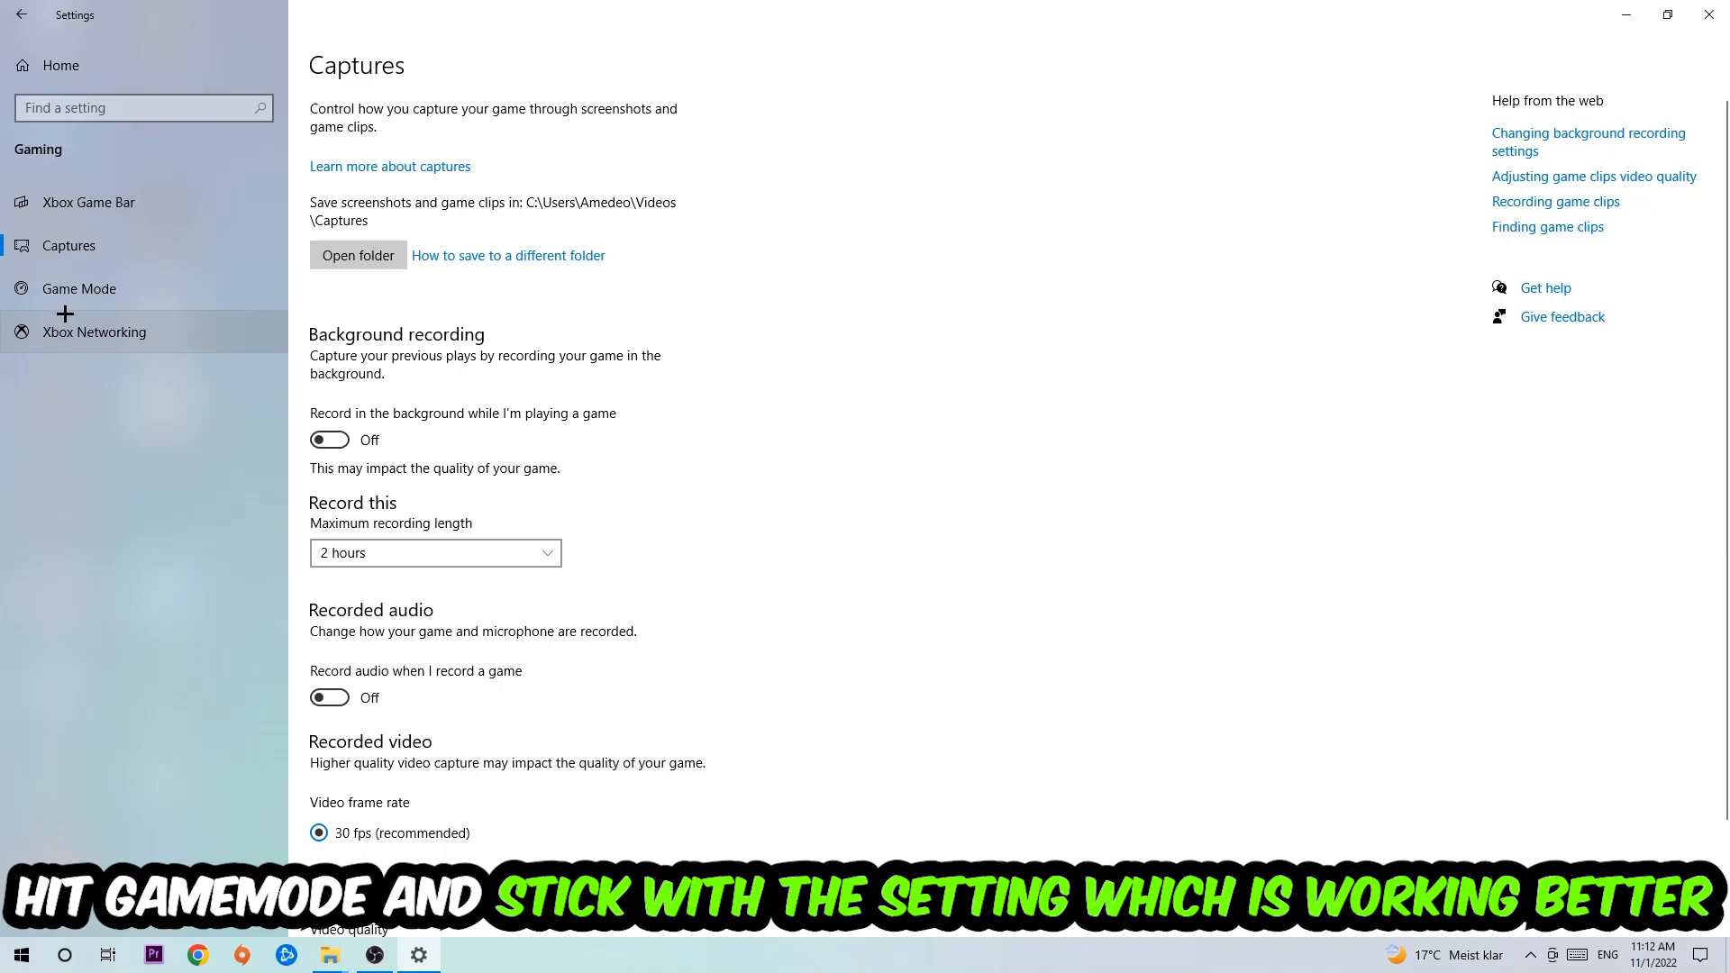
- Confirm Game Mode is On, then show Windows Update reporting the PC is up to date
{"action": "left_click", "coordinate": [78, 288]}
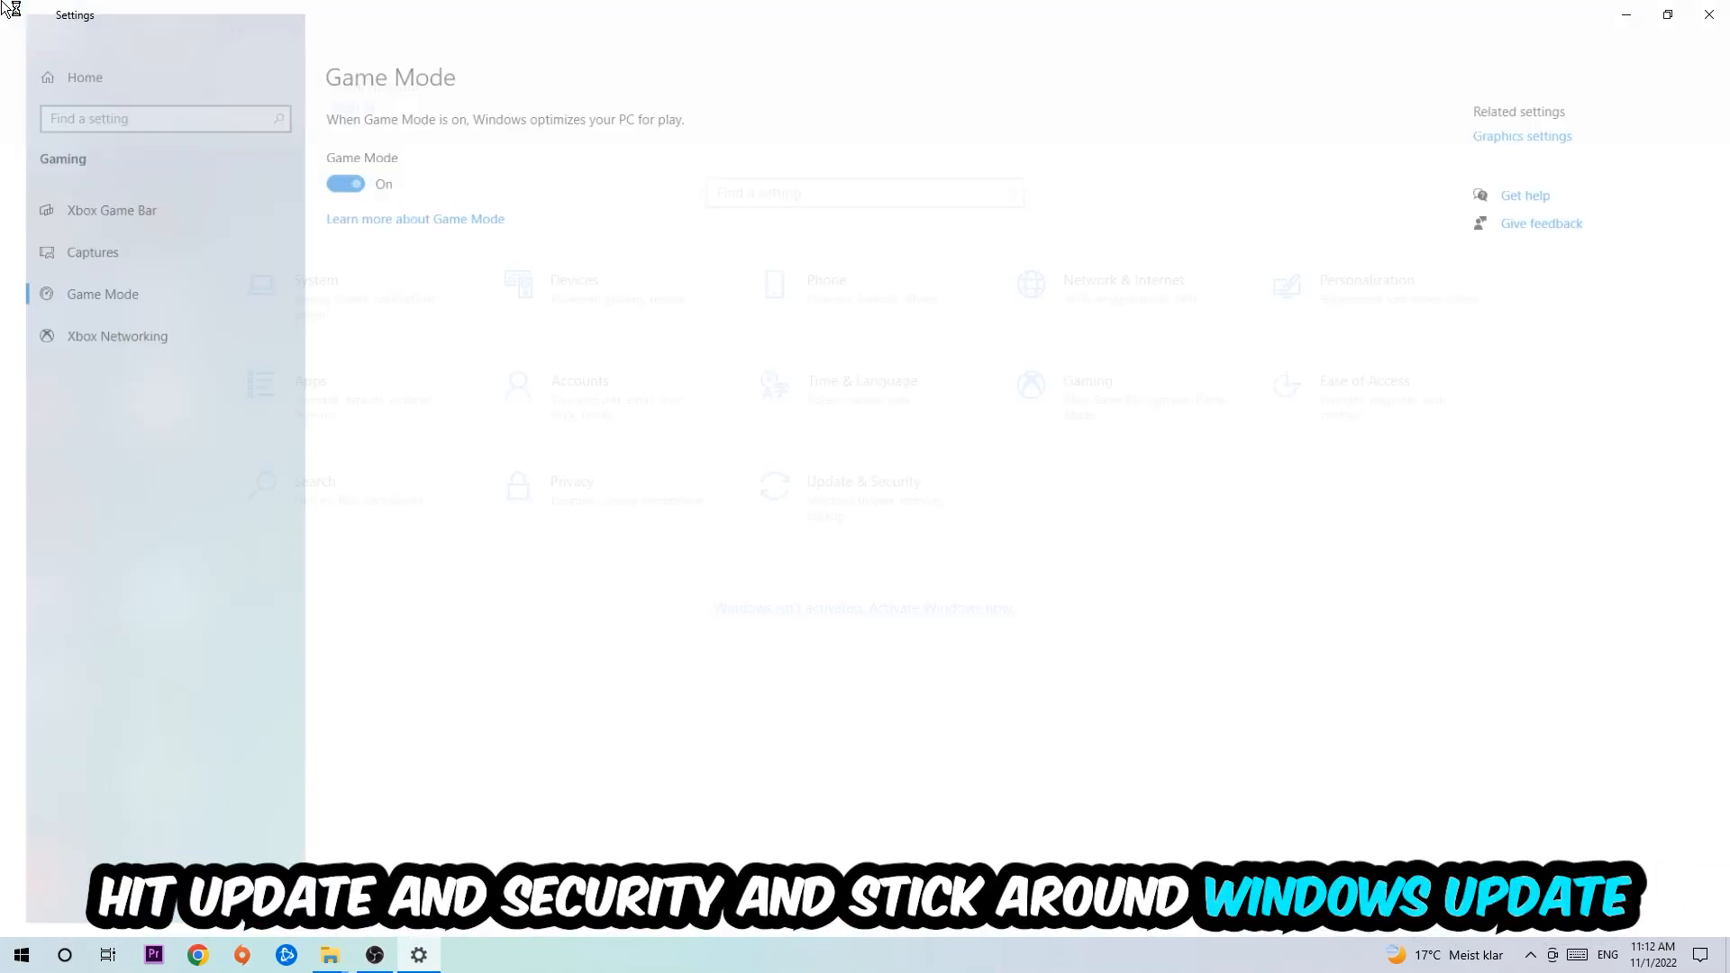
{"action": "left_click", "coordinate": [863, 488]}
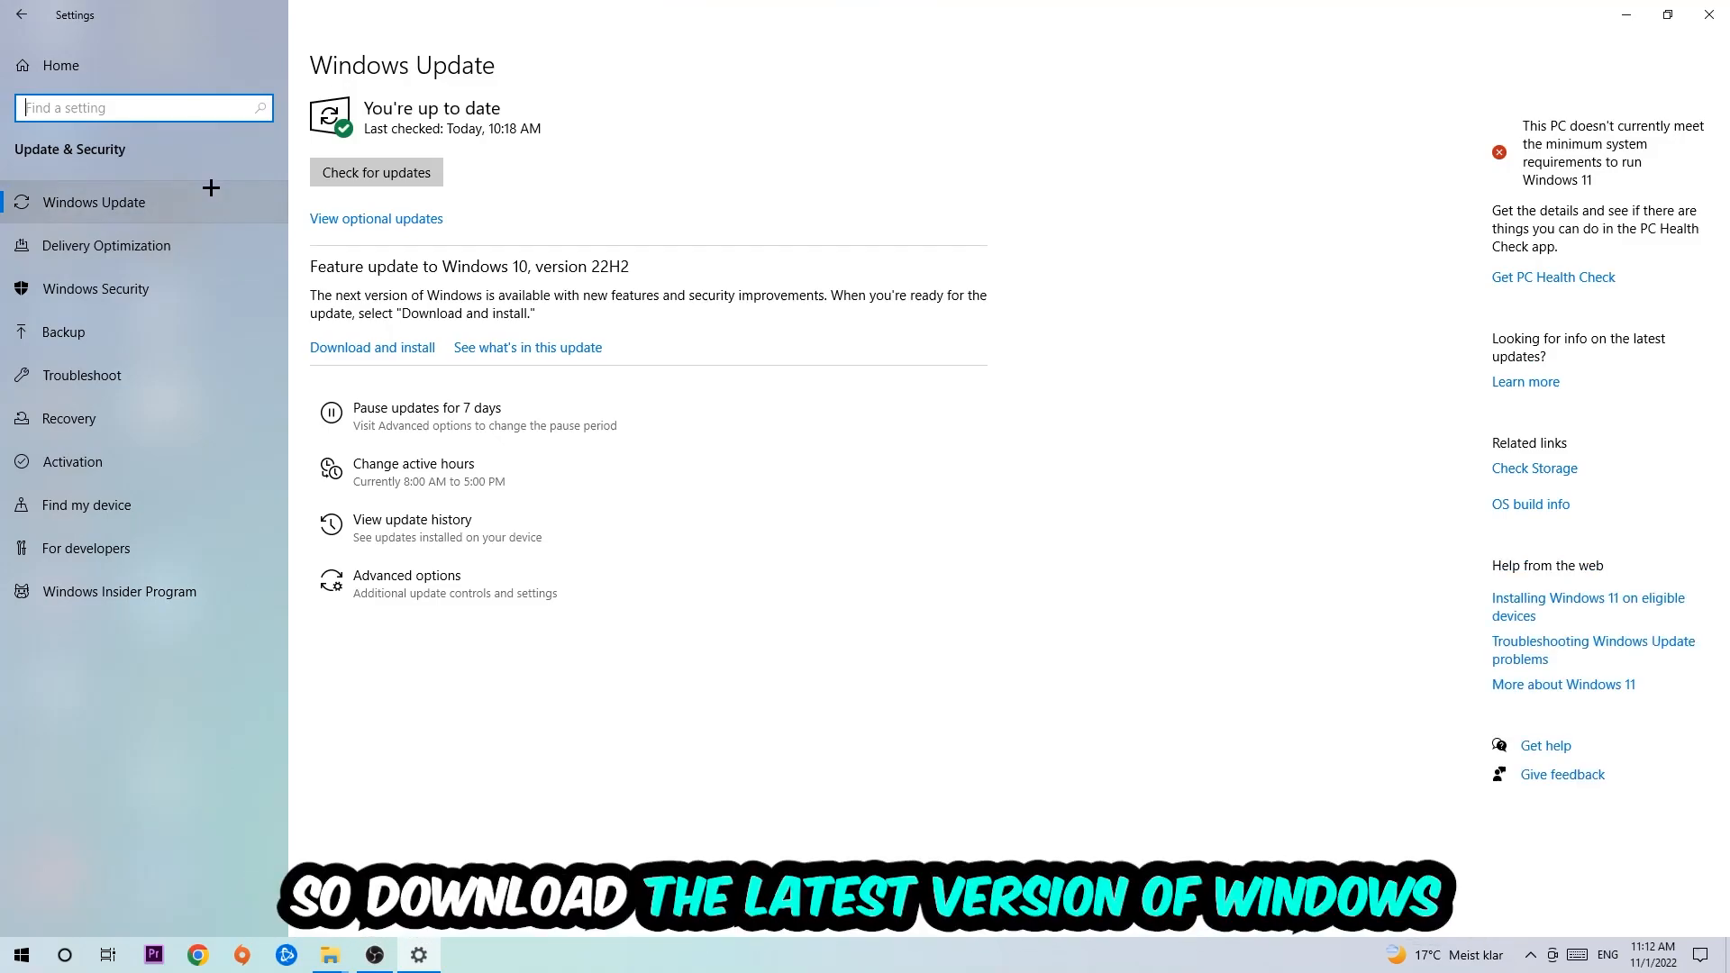
{"action": "mouse_move", "coordinate": [1355, 43]}
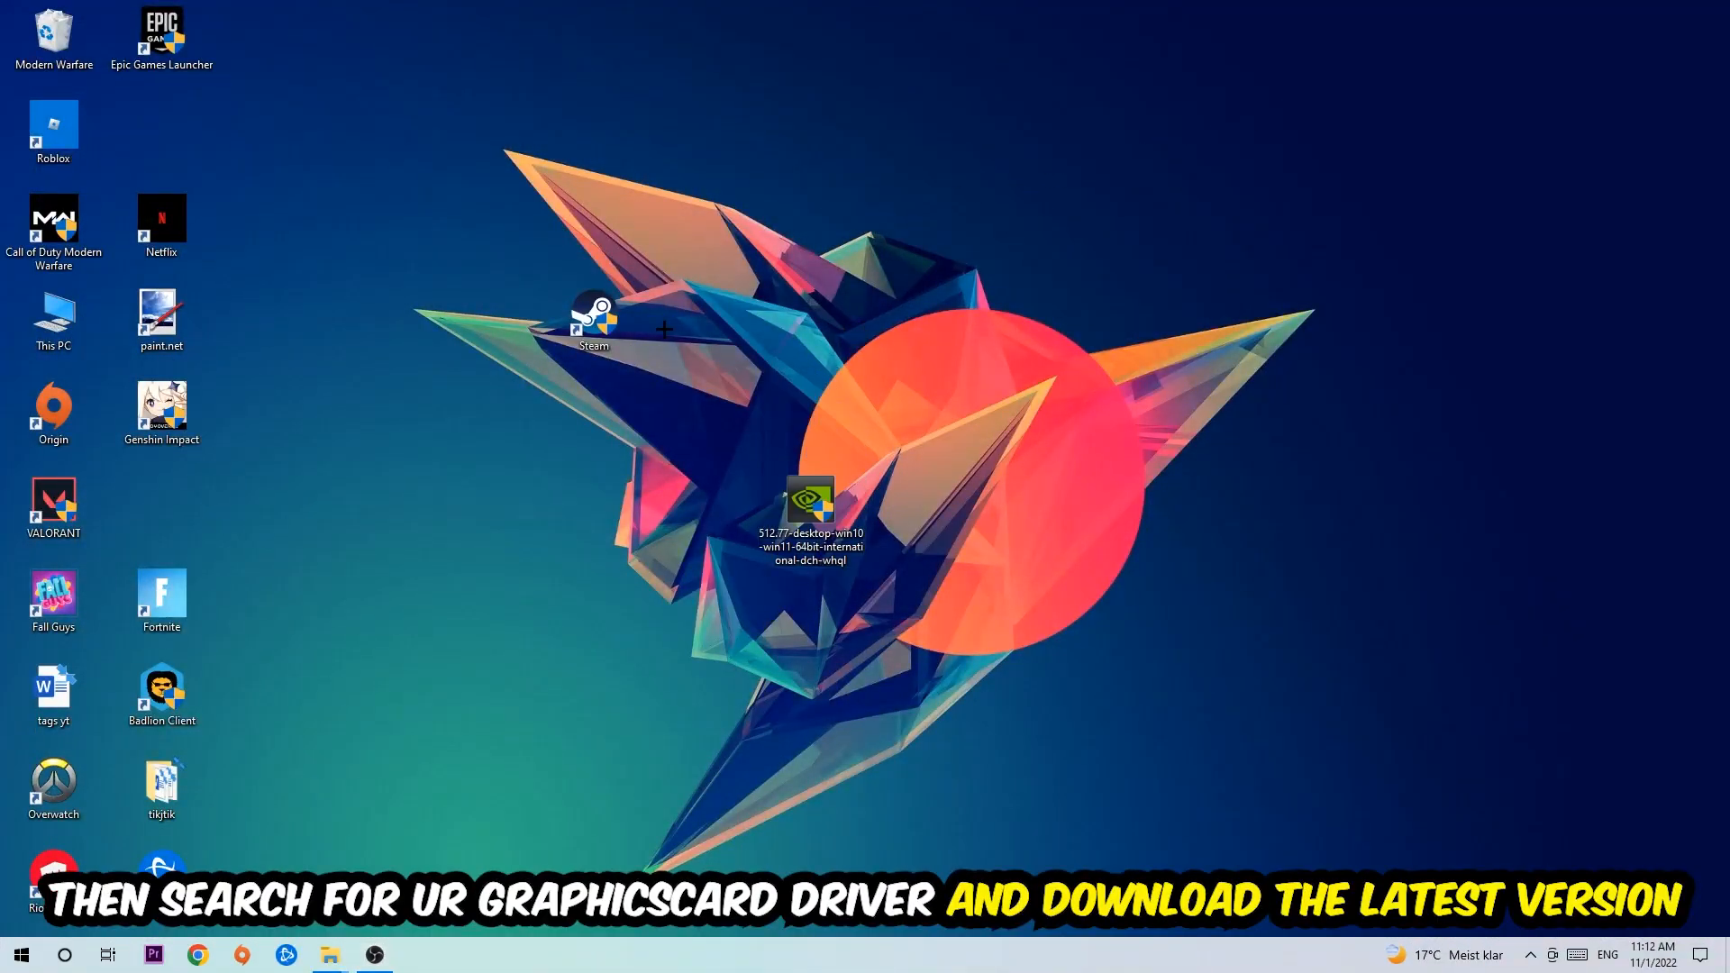
{"action": "mouse_move", "coordinate": [795, 357]}
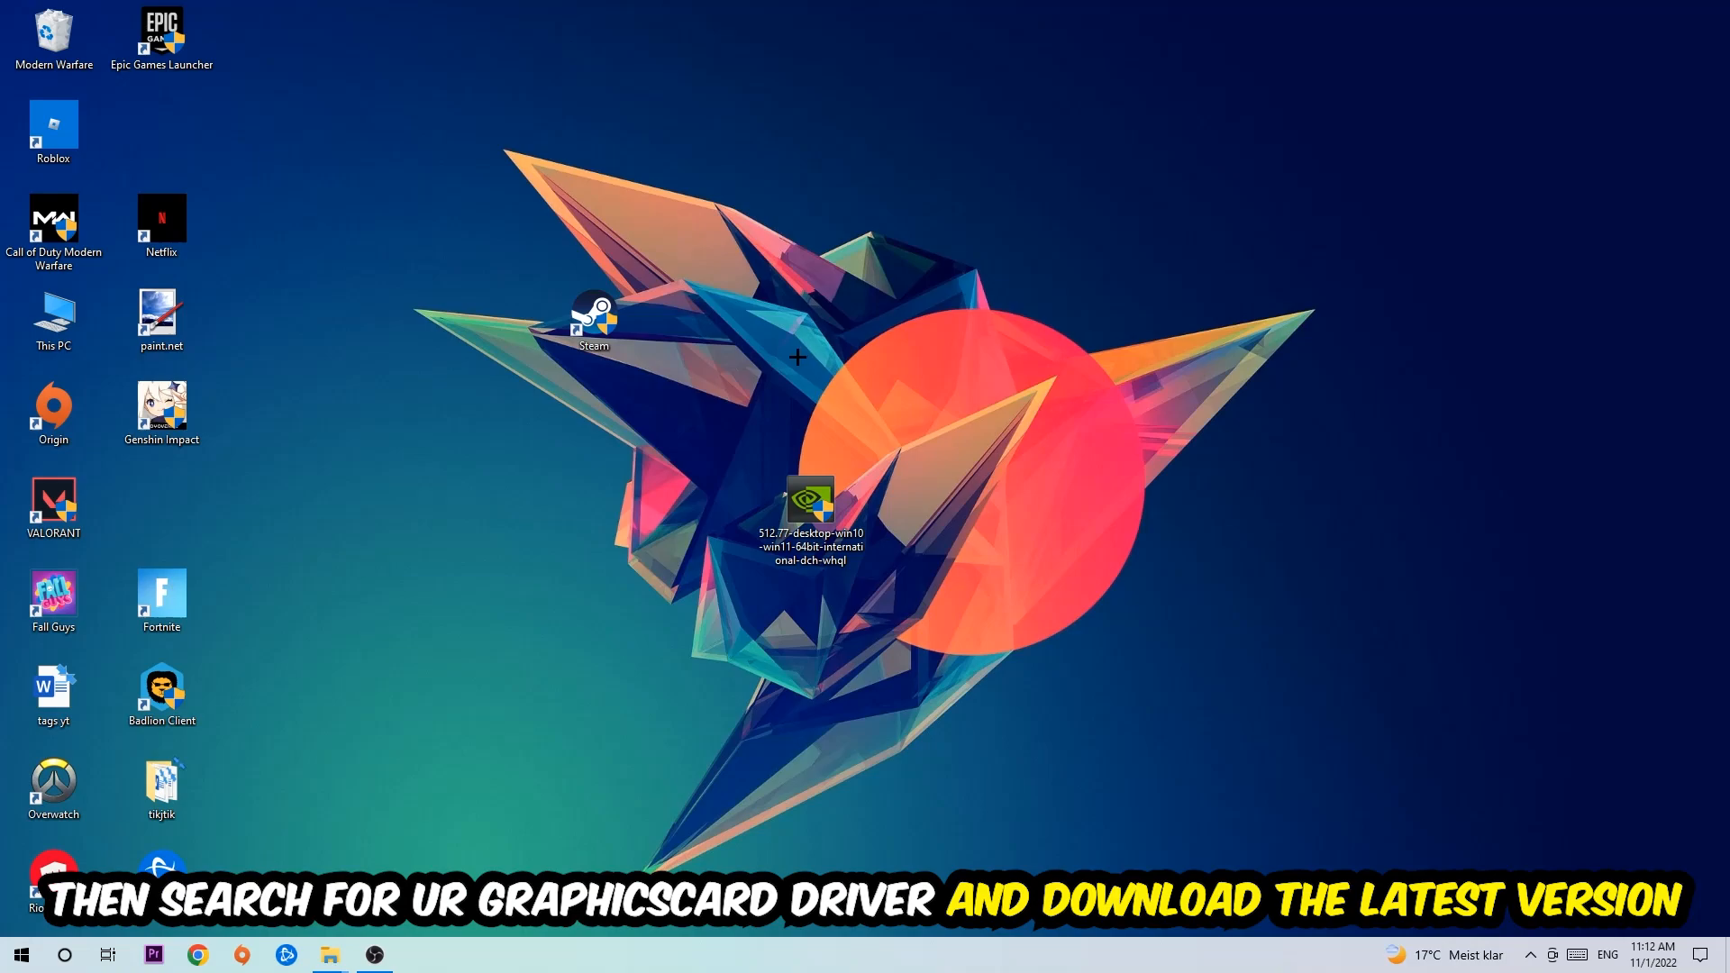
{"action": "mouse_move", "coordinate": [656, 326]}
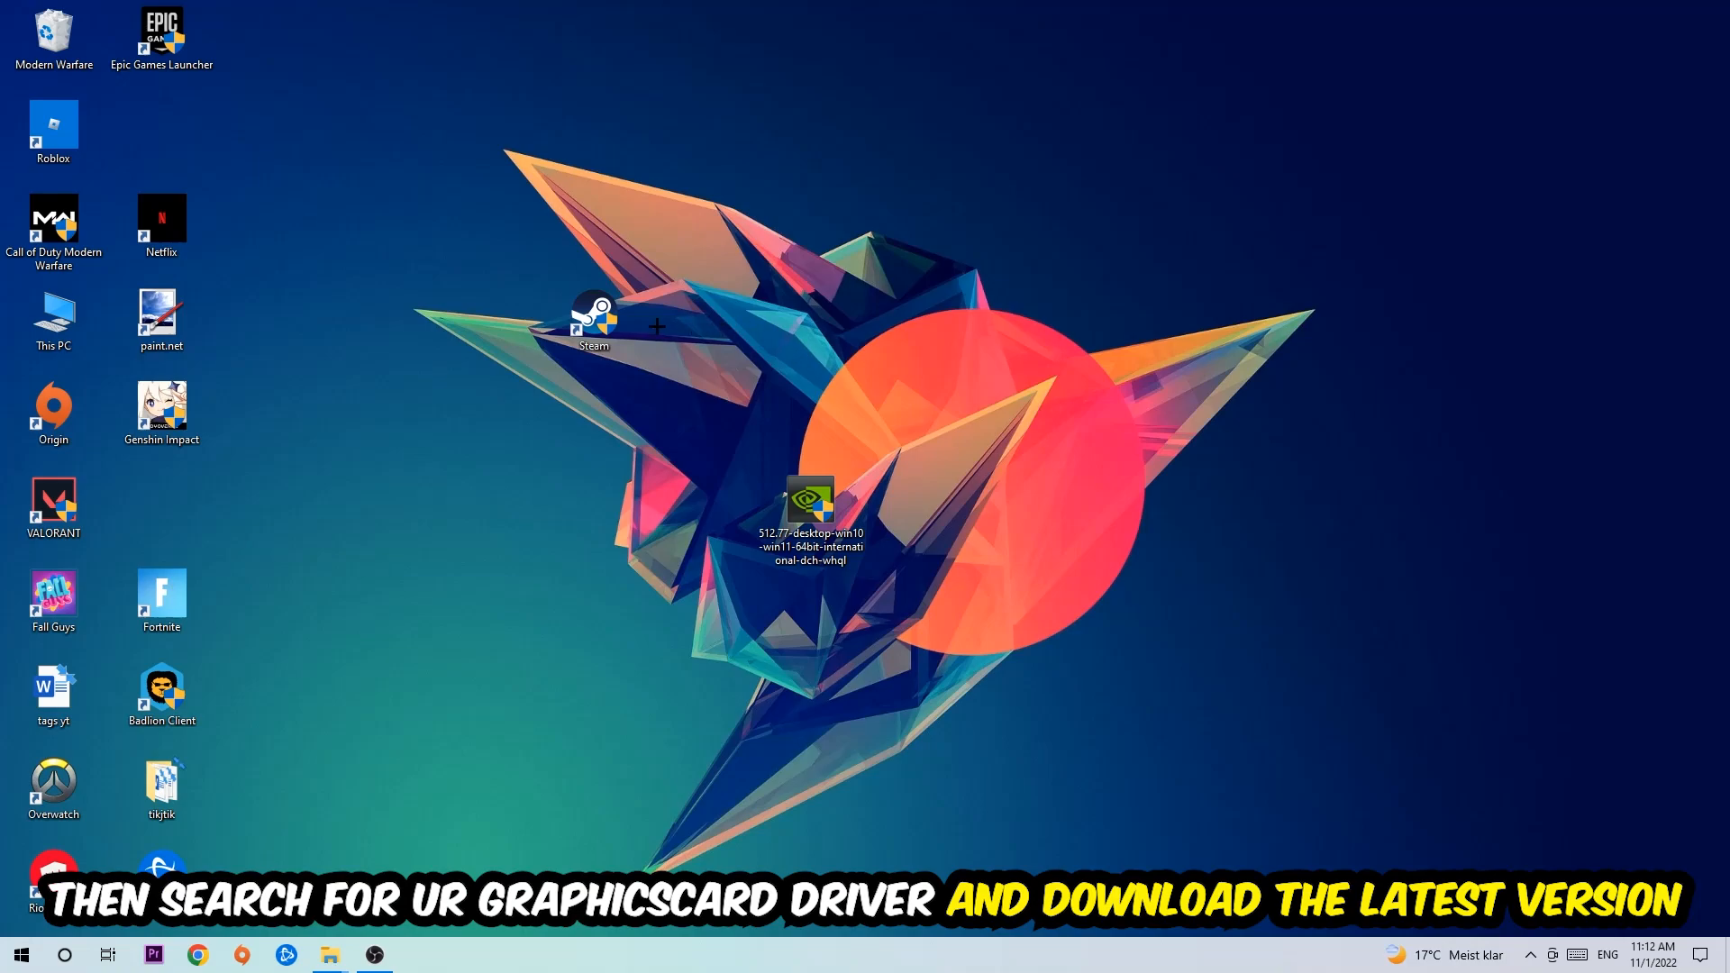
{"action": "mouse_move", "coordinate": [681, 321]}
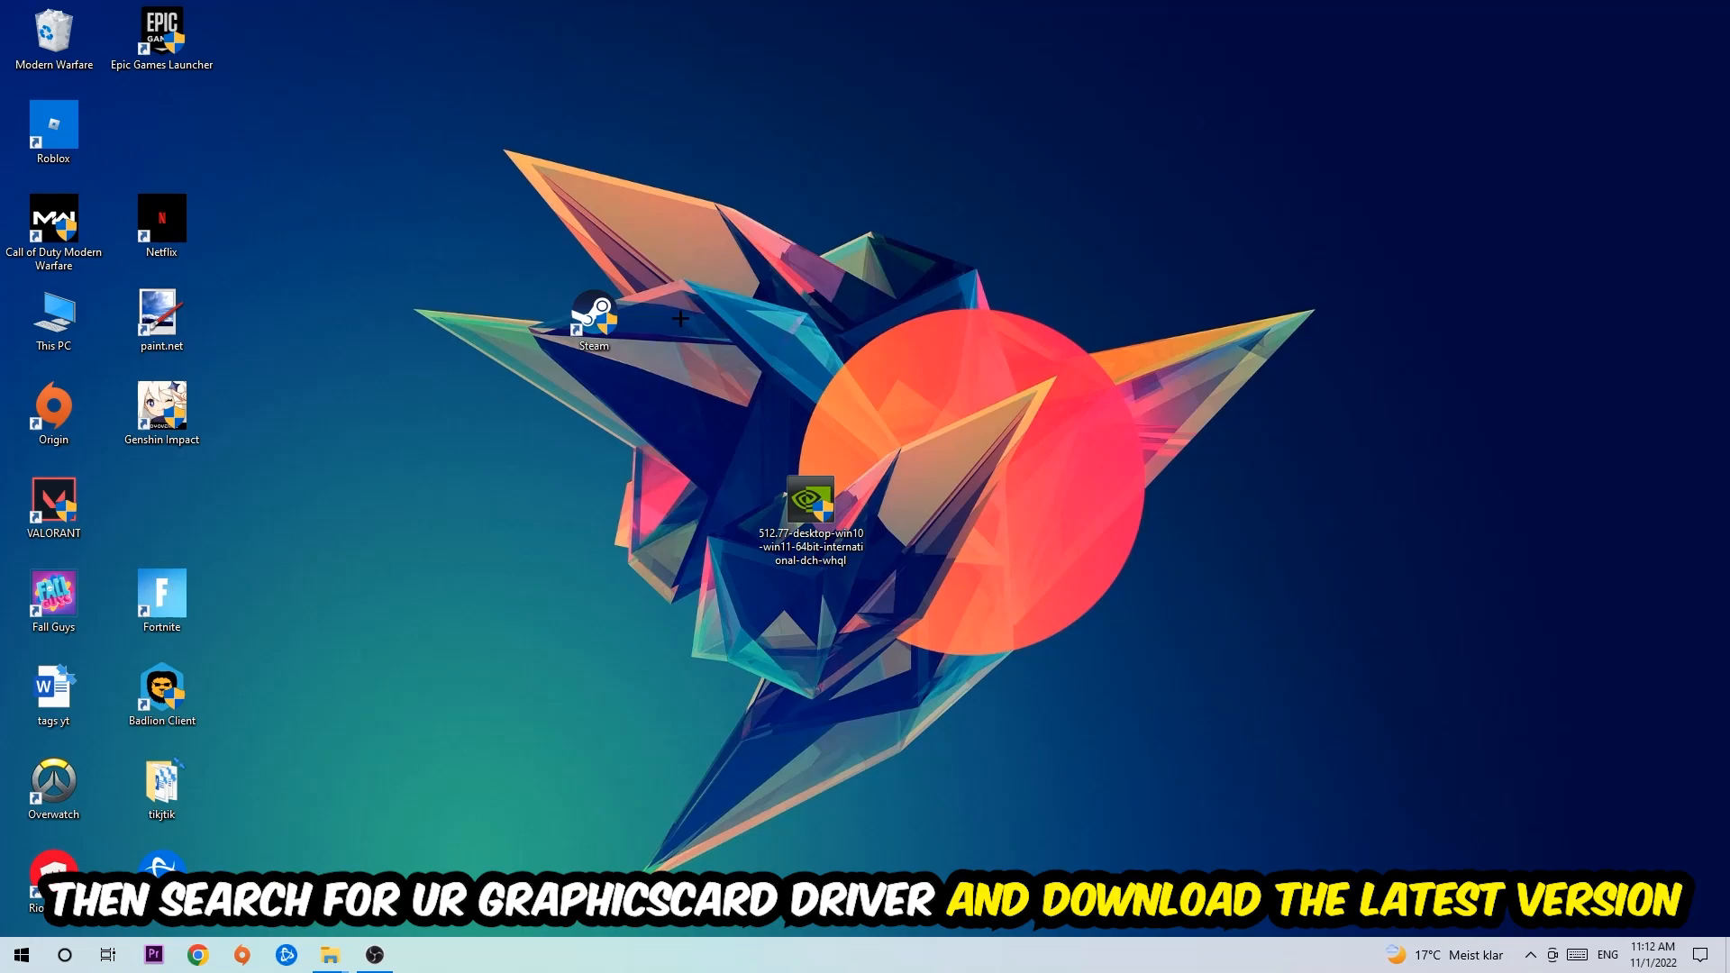